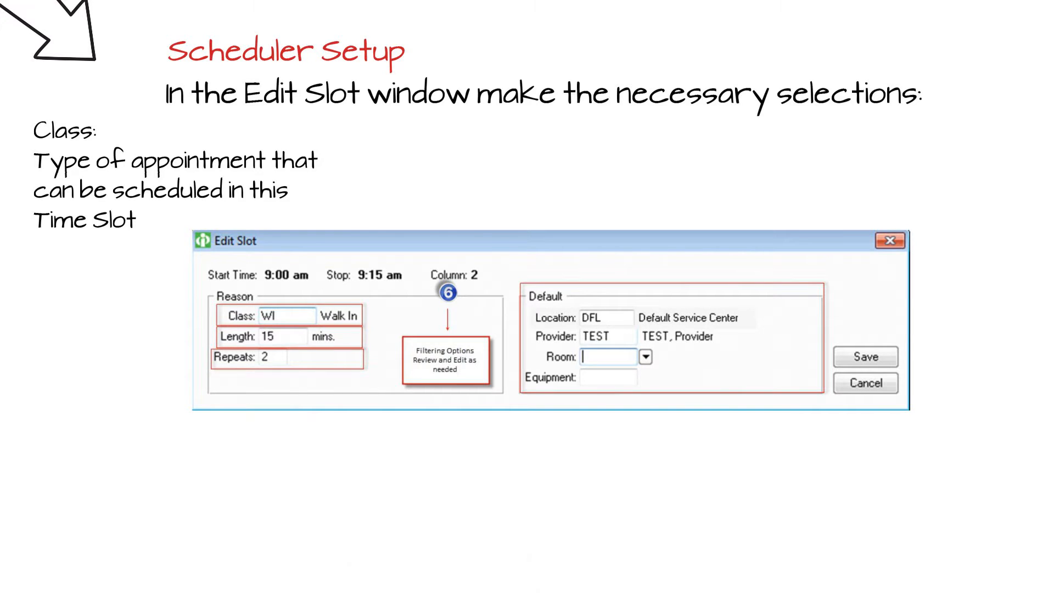
Position the curved arrow from the 'Time Slot' caption down to the Class field box
left_click_drag(134, 229, 222, 316)
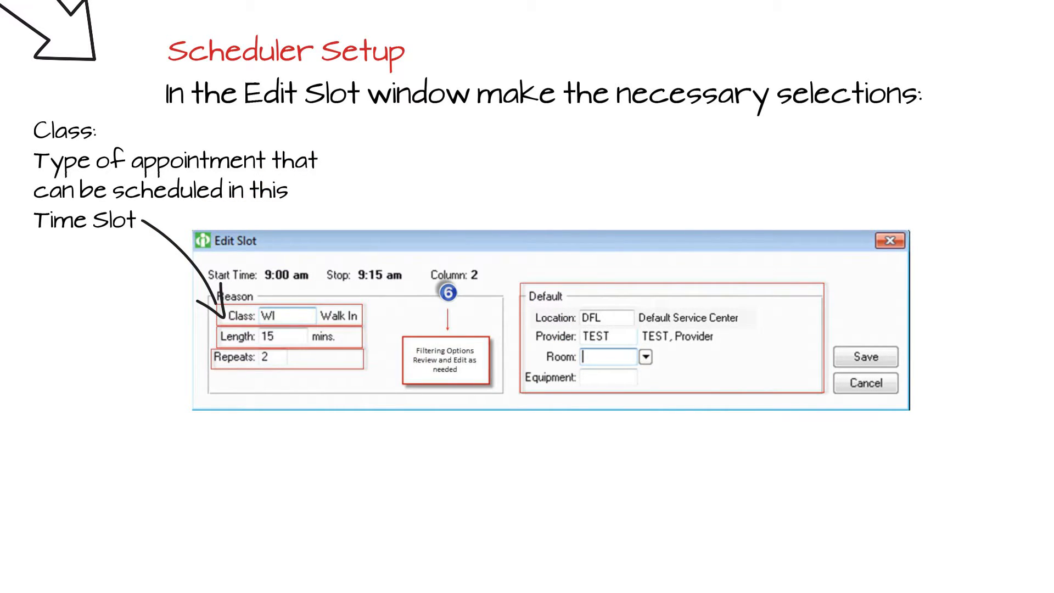